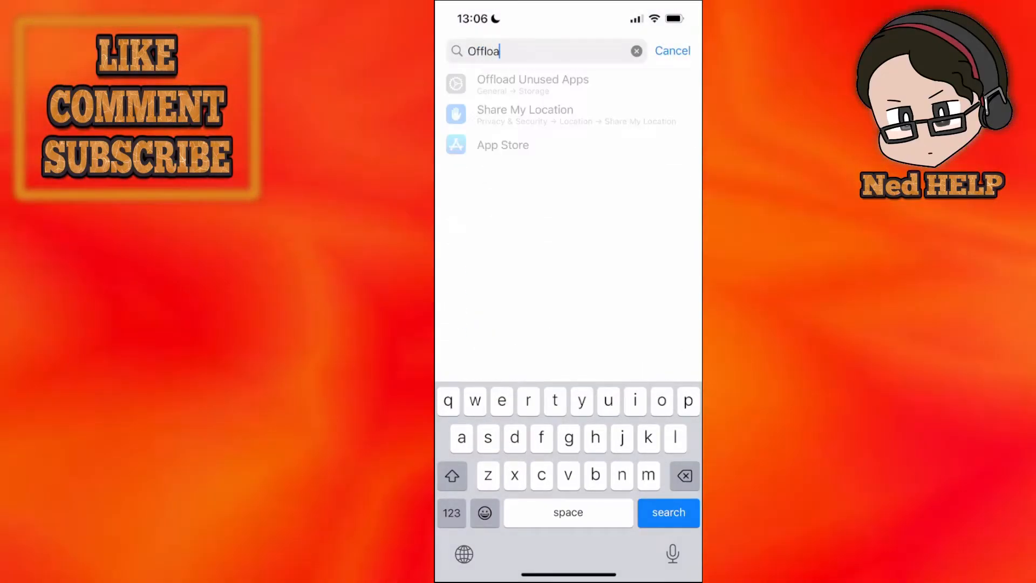
# Step: Search Settings for 'Offload' to surface the Offload Unused Apps option
pyautogui.write('d')
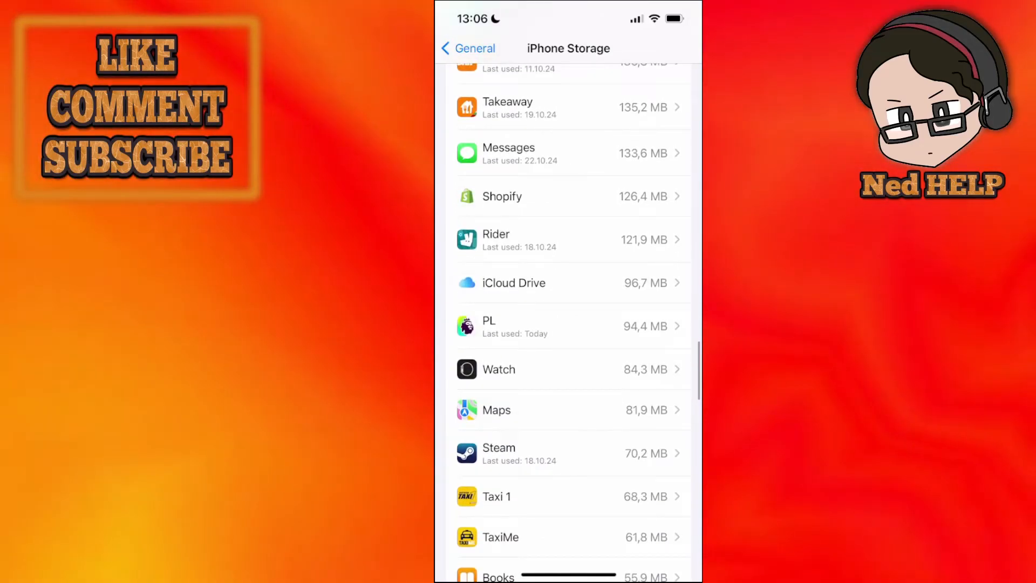
# Step: Show the storage details for the PL Premier League app from the iPhone Storage list
pyautogui.click(568, 326)
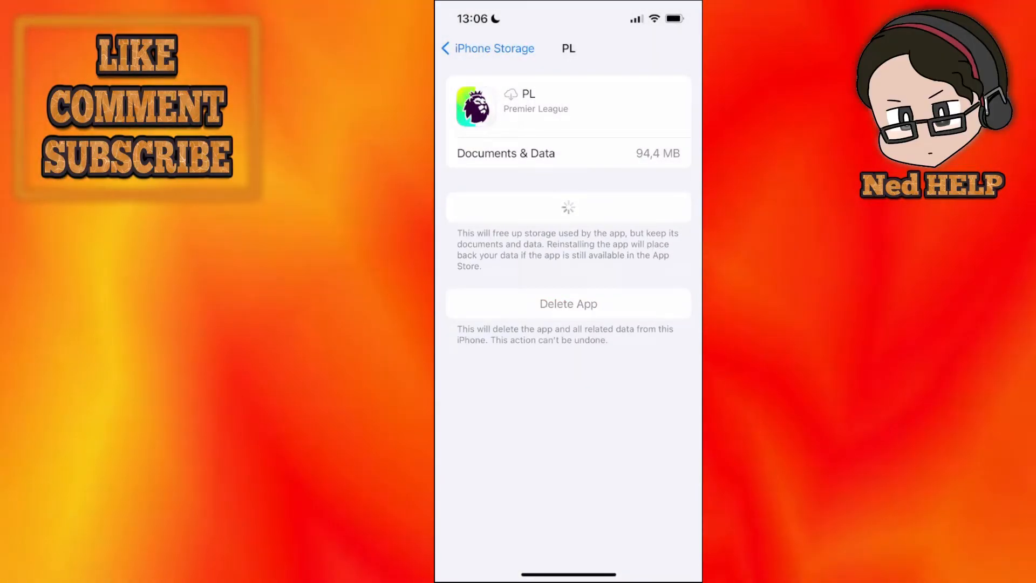